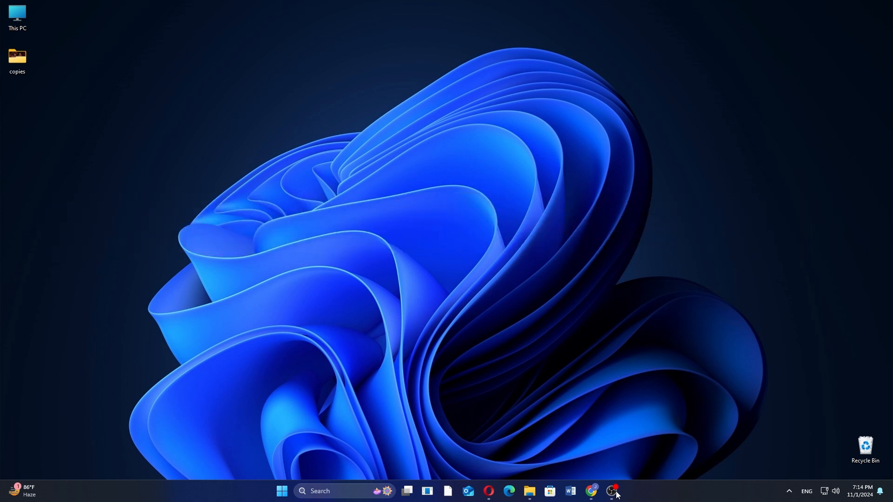
Scroll the hostinger.pk homepage past ratings, plans and migration to the Owen Phillips testimonial
left_click(612, 491)
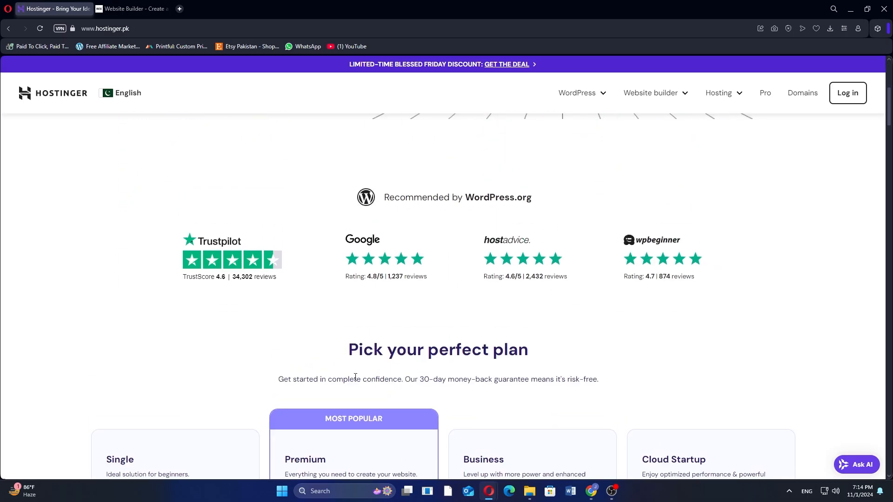
scroll("down", 3)
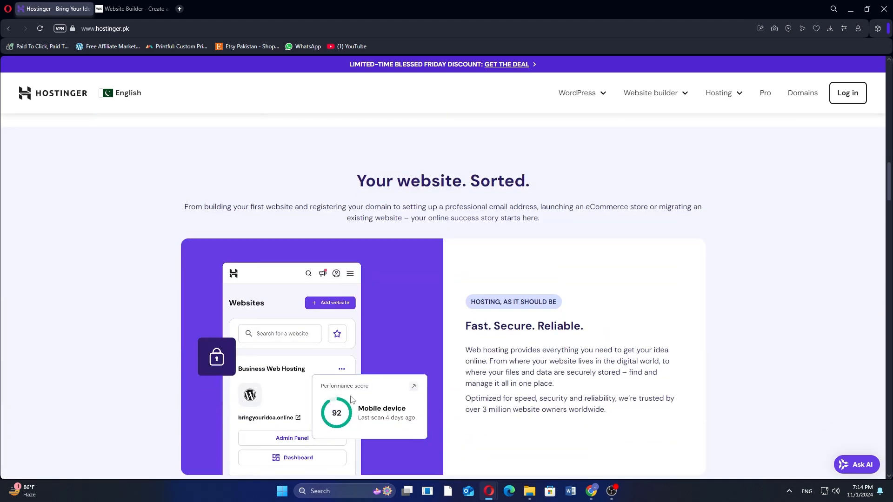
scroll("down", 3)
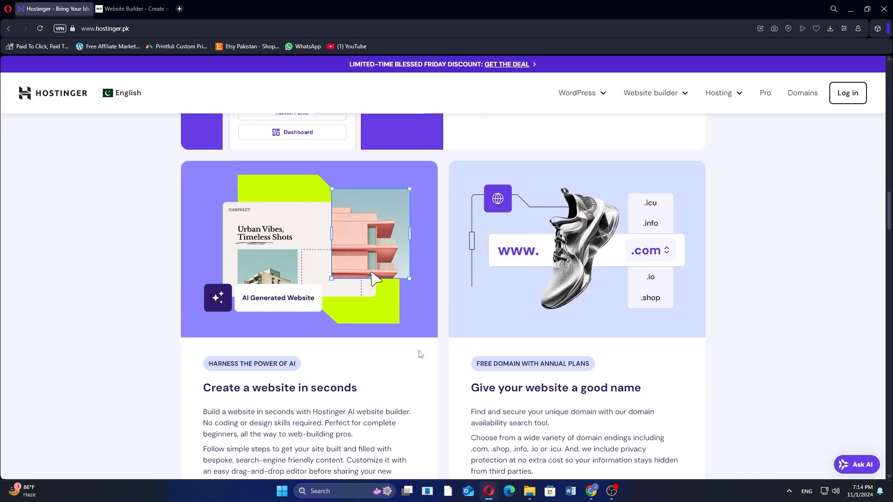
mouse_move(428, 364)
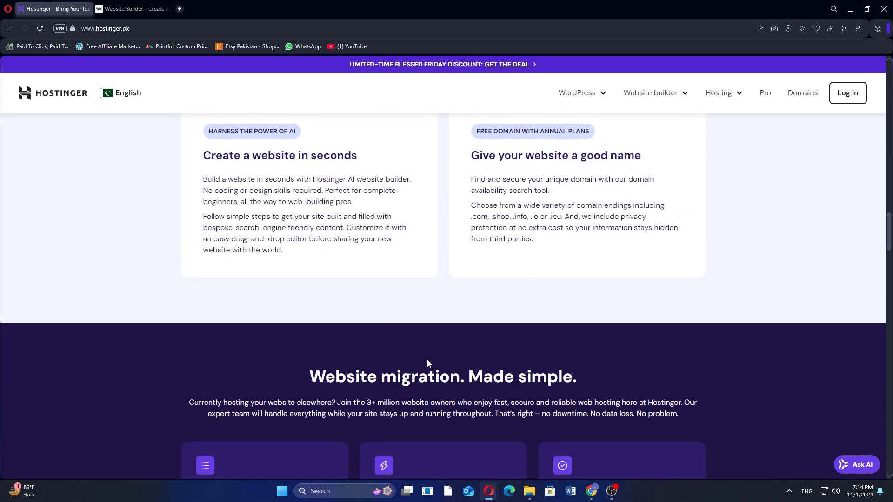
scroll("down", 3)
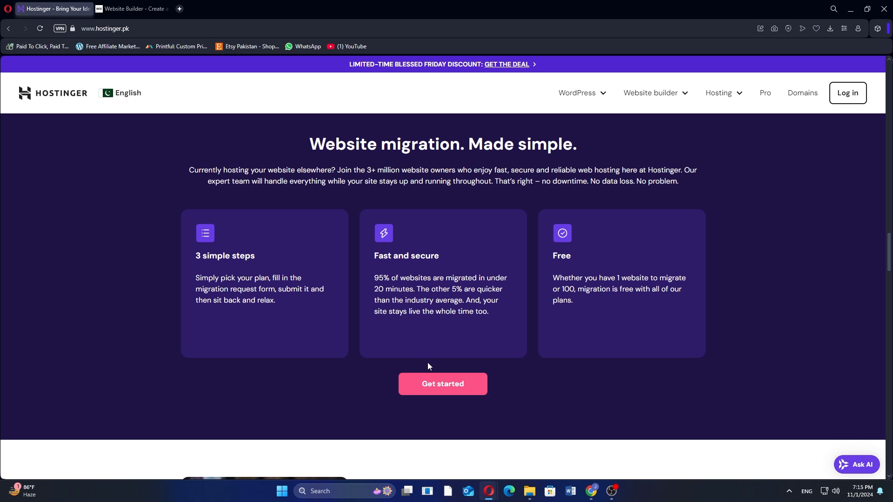
scroll("down", 3)
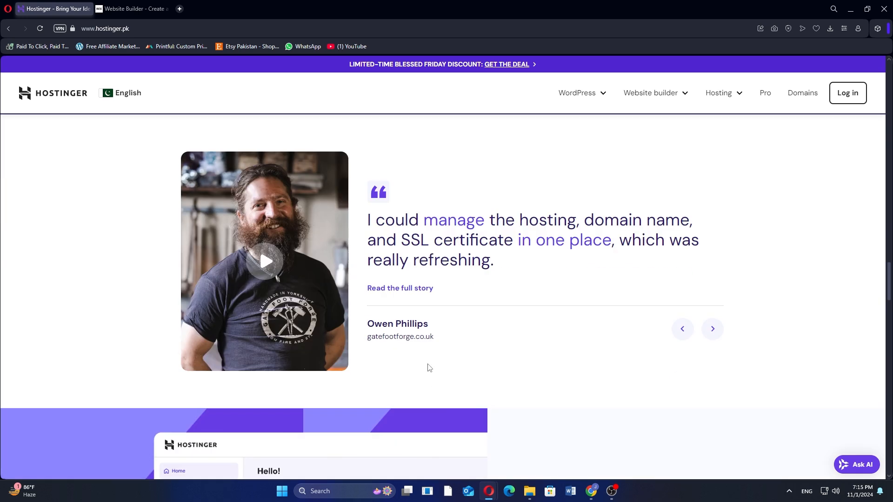
Scroll on past security and testimonials to 'Here to help 24/7' and the 'Save up to 74%' offer
scroll("down", 3)
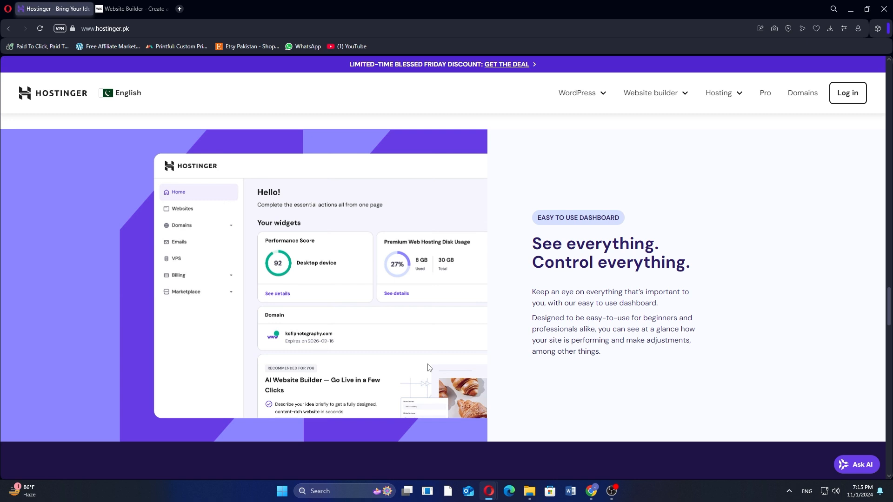
scroll("down", 3)
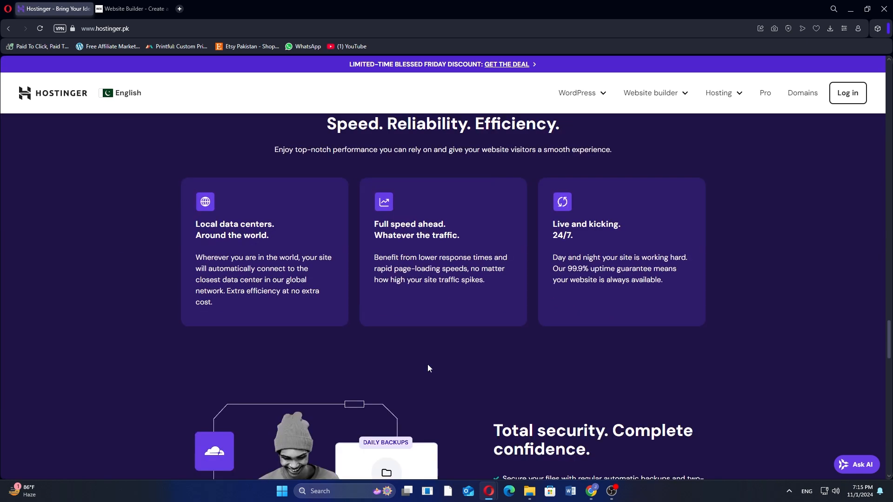
scroll("down", 3)
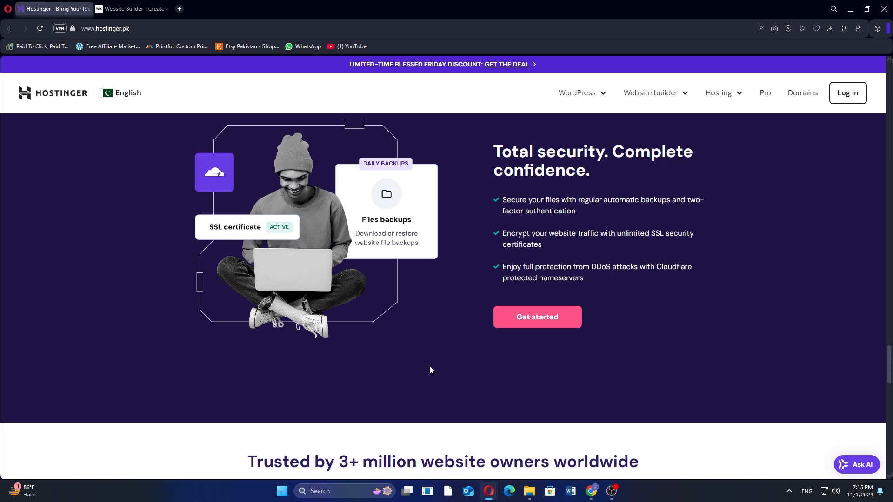
scroll("down", 3)
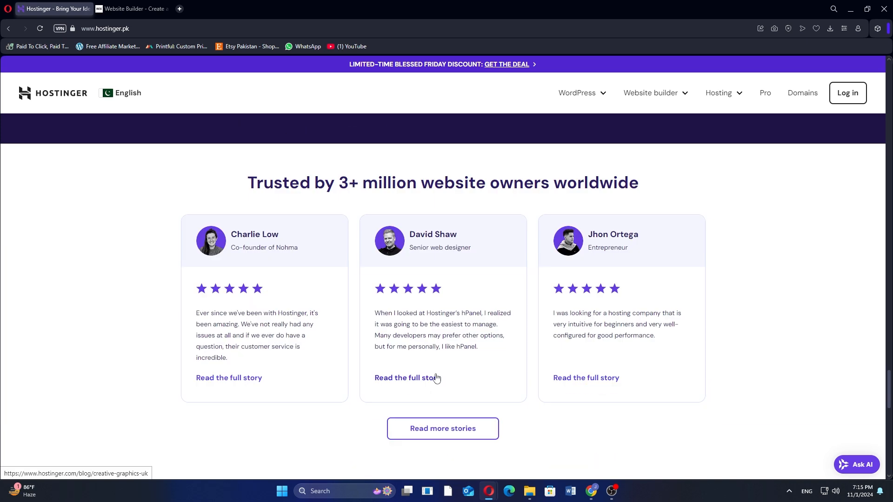
scroll("down", 3)
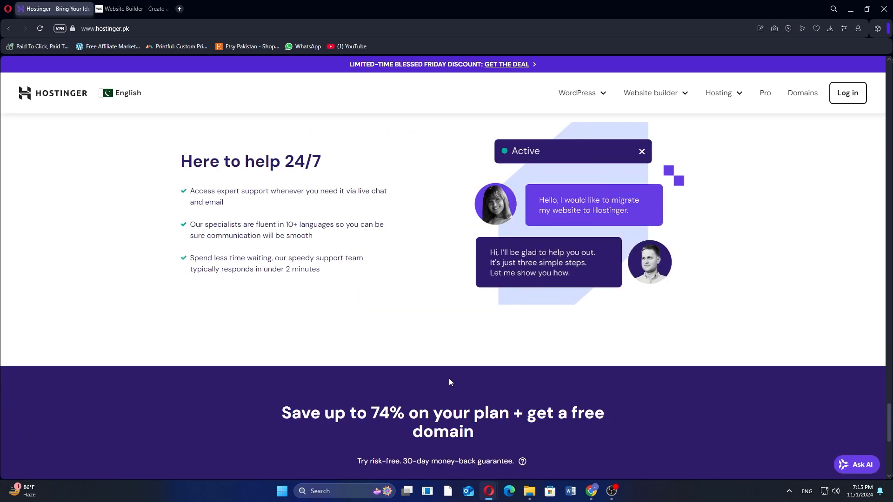
Switch to the Wix tab and scroll past templates to 'A website builder engineered for growth'
left_click(132, 8)
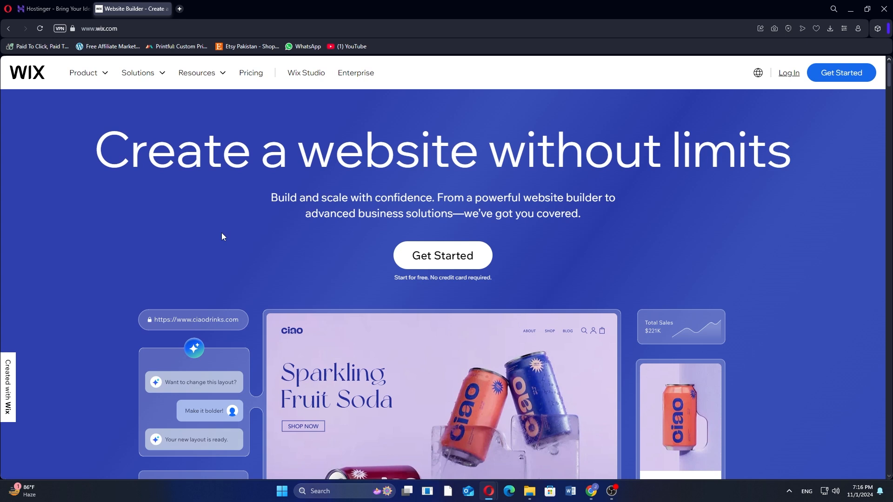
scroll("down", 3)
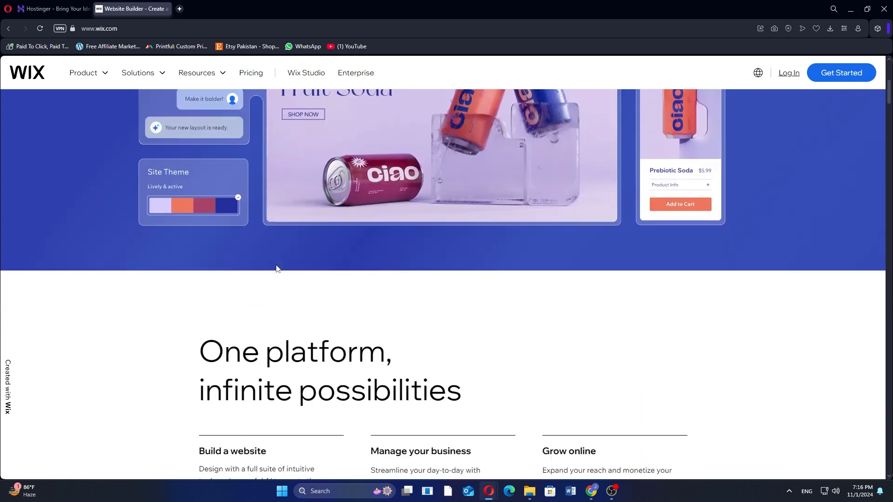
scroll("down", 3)
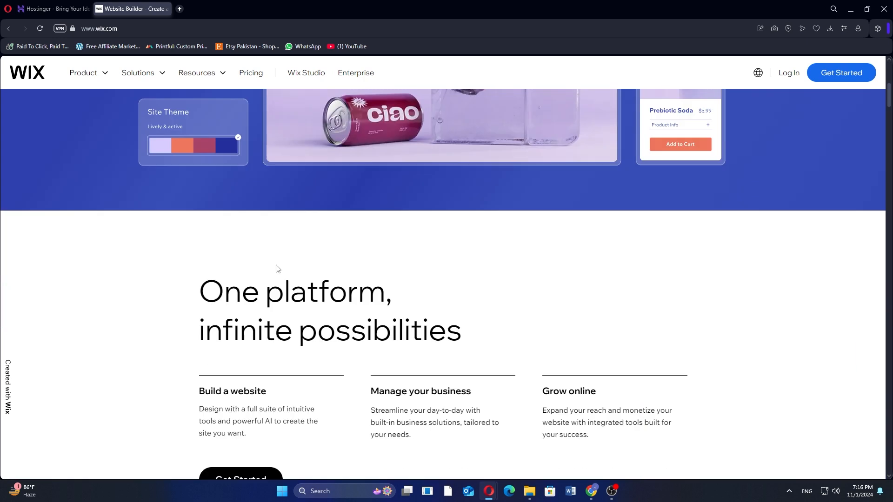
scroll("down", 3)
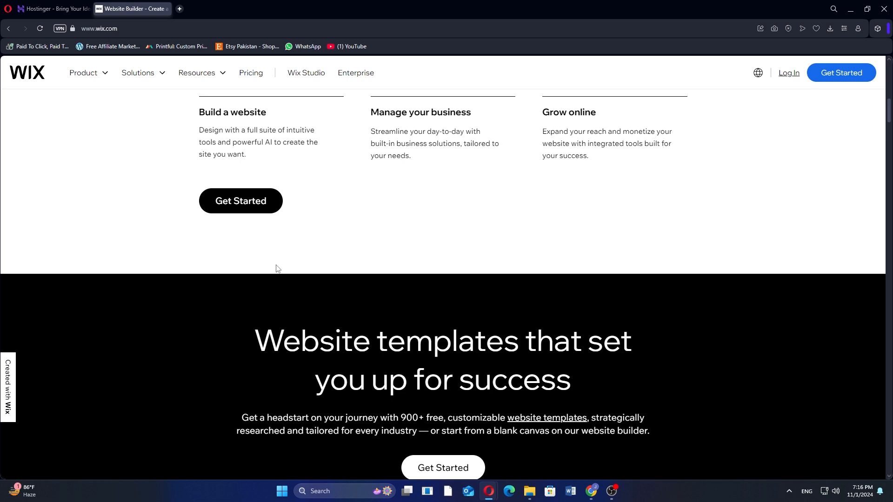
scroll("down", 3)
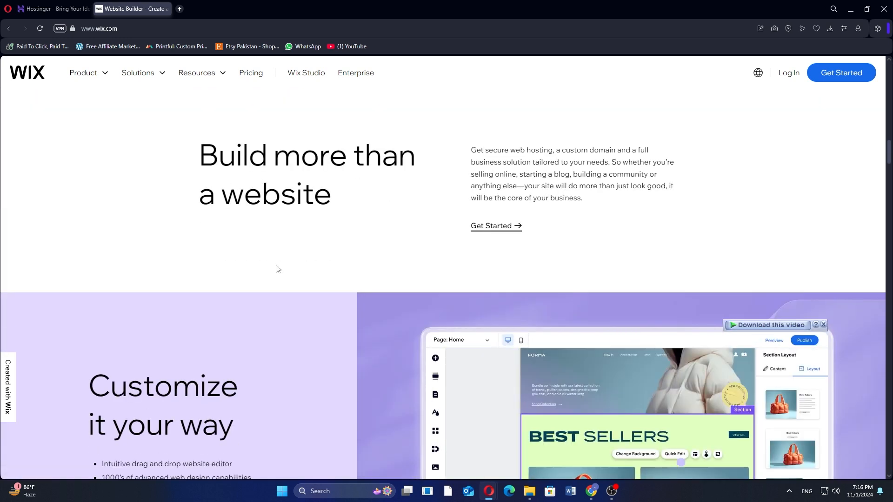
scroll("down", 3)
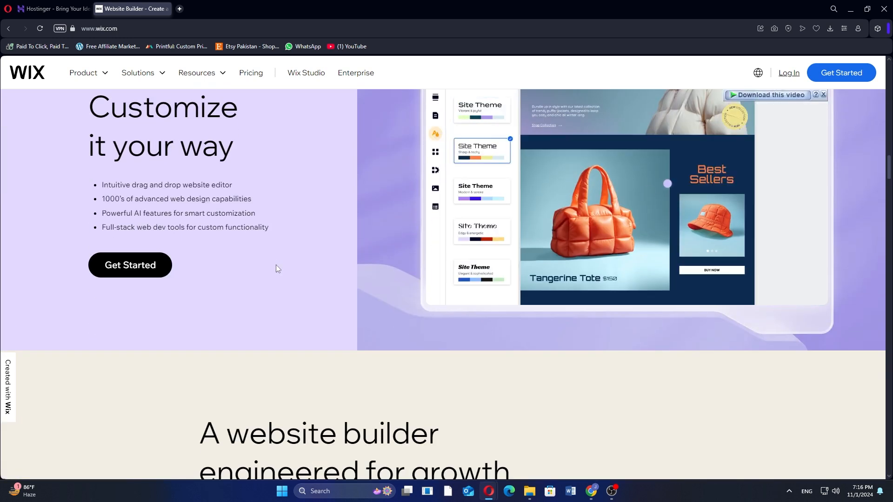
scroll("down", 3)
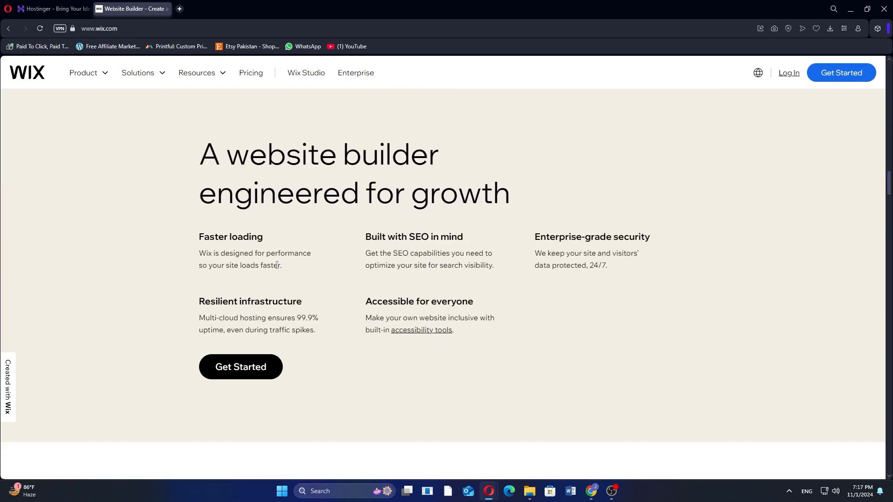
Scroll through Wix's eCommerce, marketing and business management sections
scroll("down", 3)
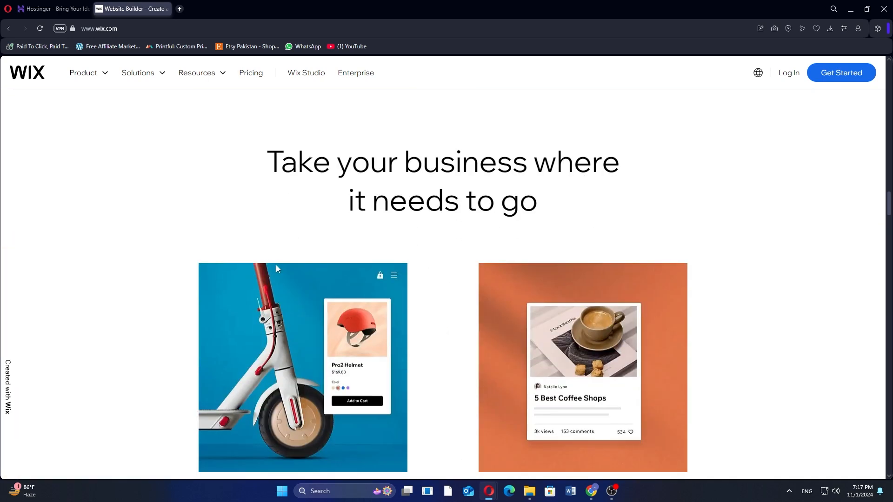
scroll("down", 3)
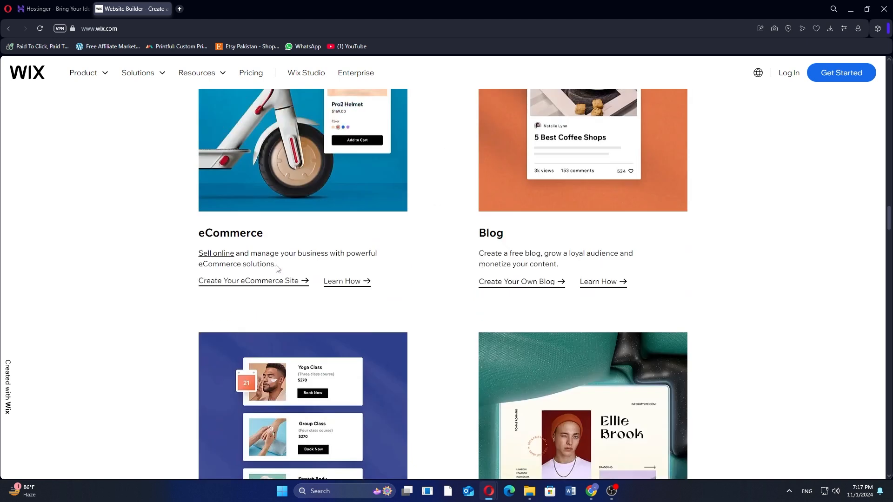
scroll("down", 3)
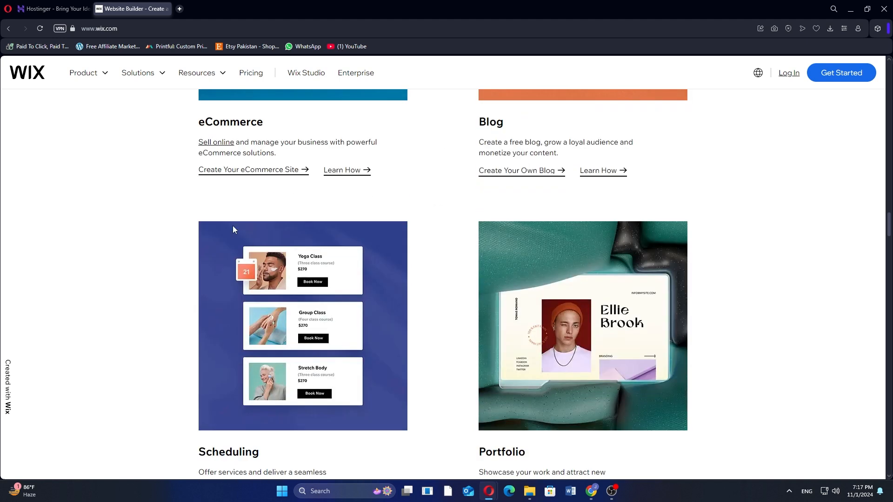
mouse_move(169, 256)
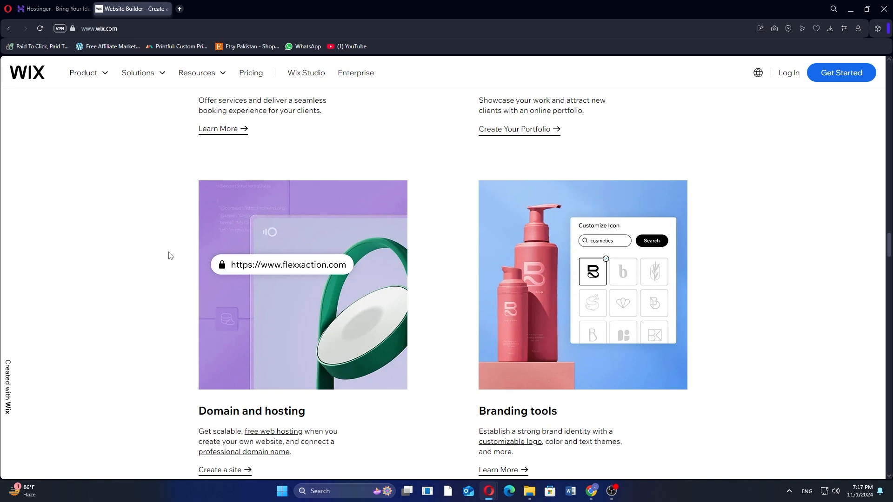
scroll("down", 3)
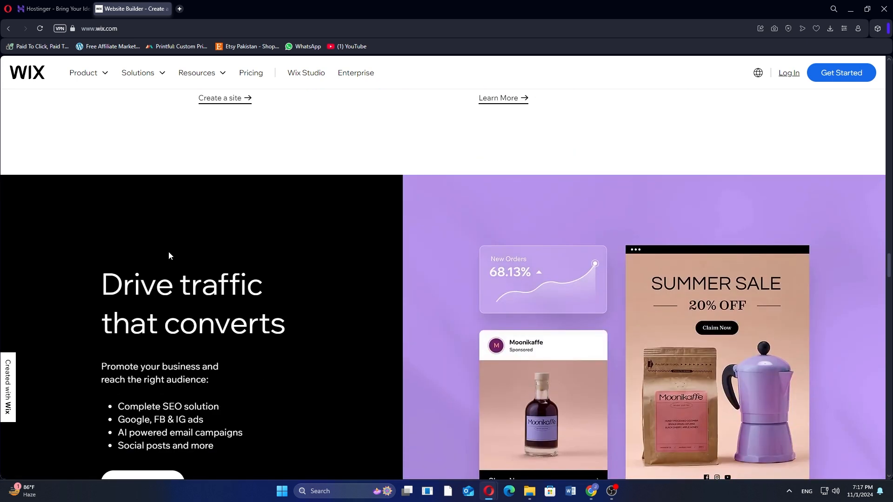
scroll("down", 3)
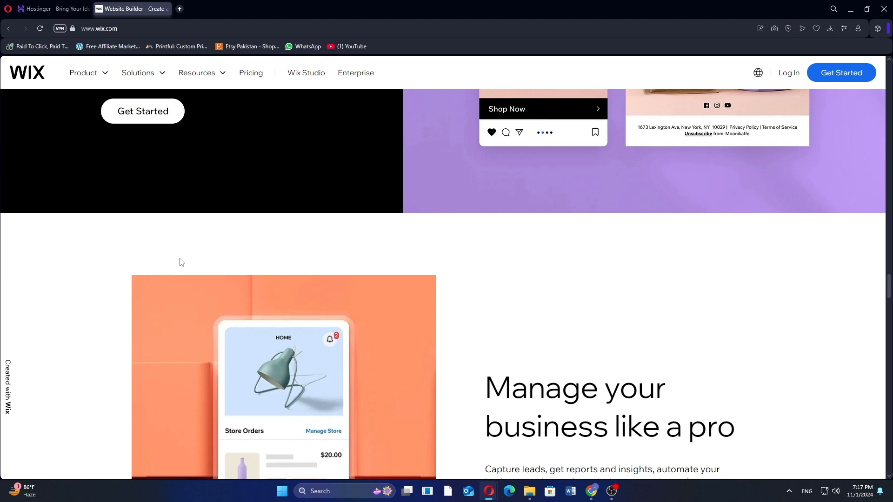
Continue past the six free-website steps and blog inspiration to 'Why the Wix website builder'
scroll("down", 3)
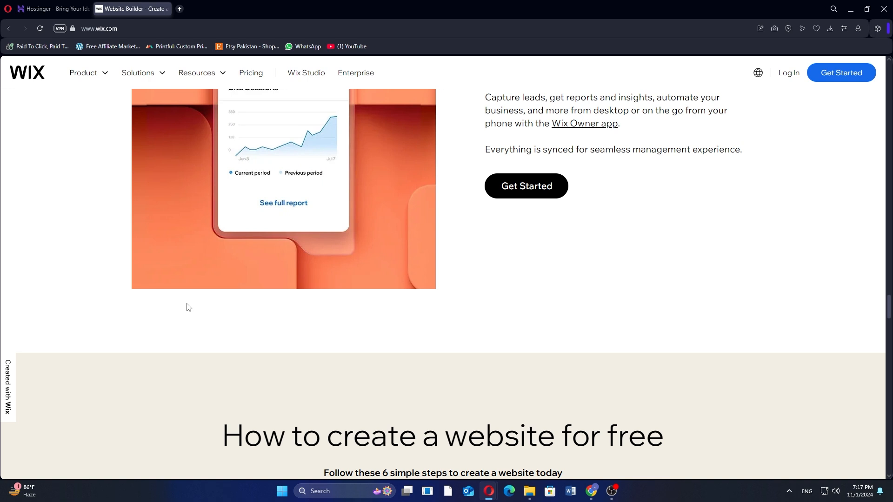
scroll("down", 3)
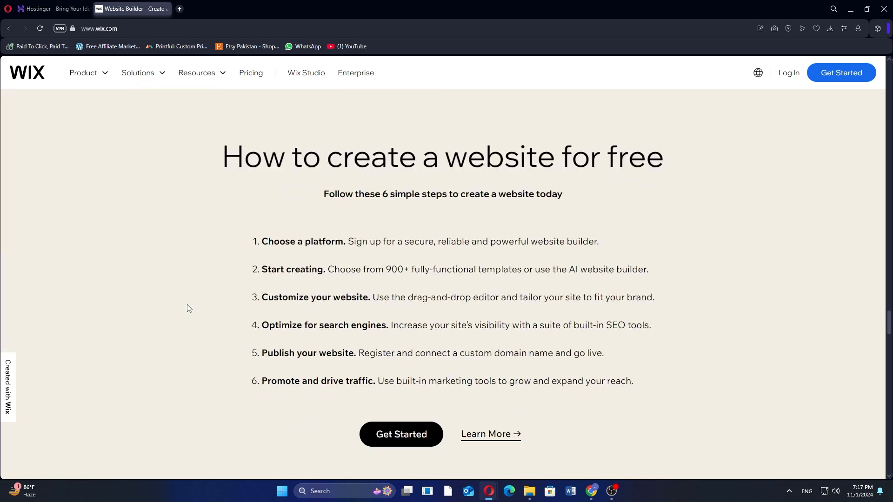
scroll("down", 3)
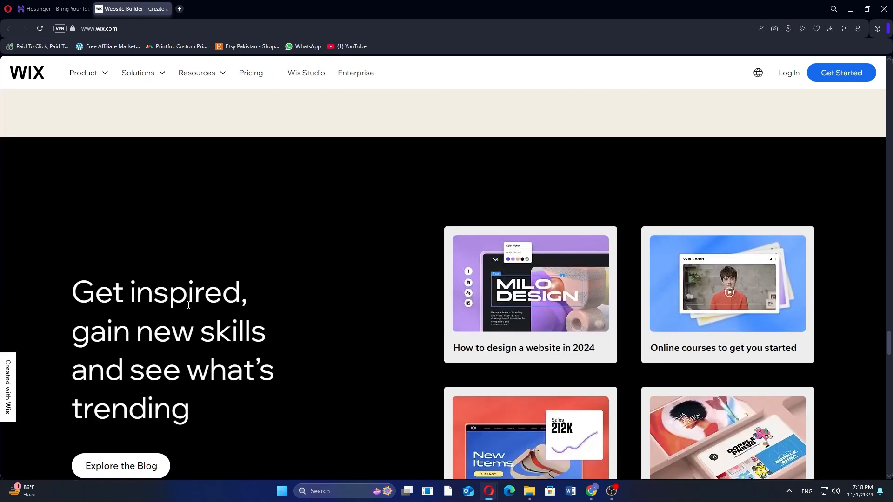
scroll("down", 3)
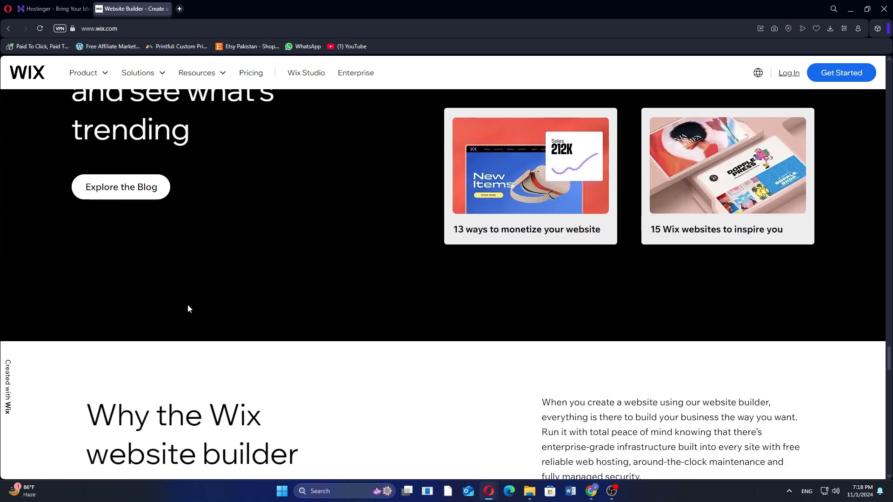